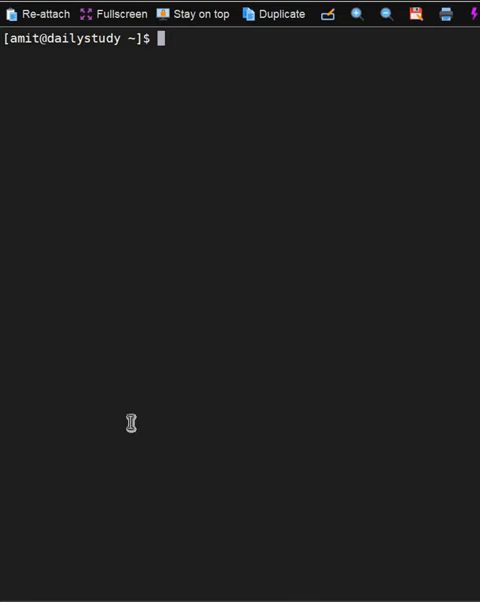
Print the routing table with ip r, showing default routes via enp0s3 and enp0s8
{"action": "key", "text": "Return"}
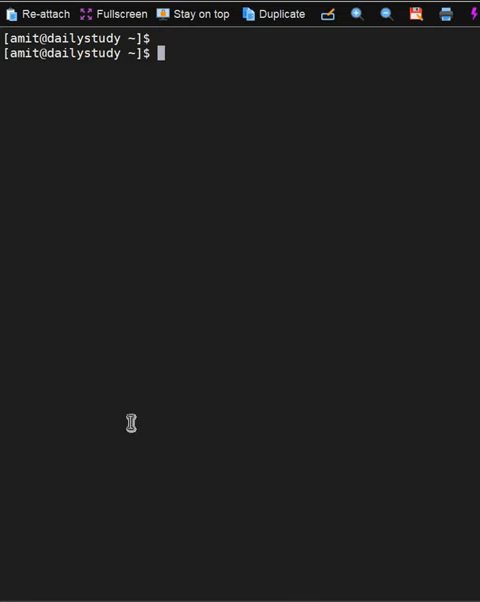
{"action": "type", "text": "ip r"}
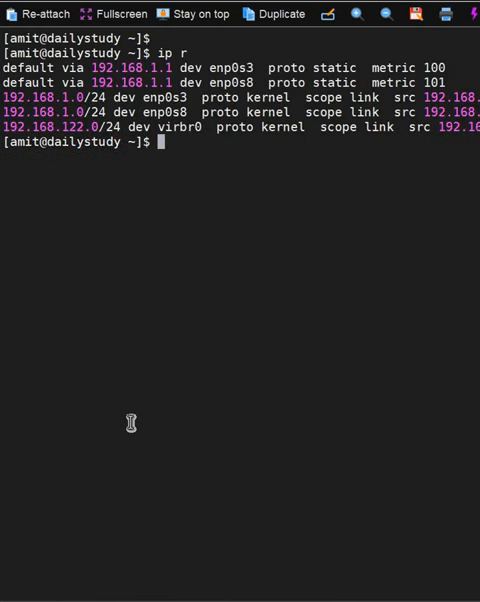
{"action": "mouse_move", "coordinate": [250, 67]}
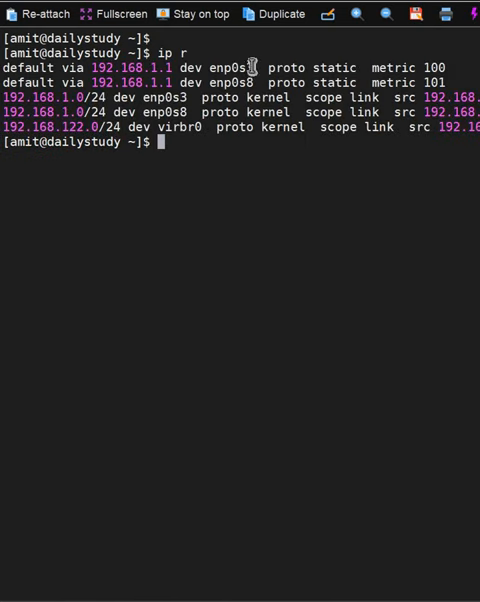
{"action": "mouse_move", "coordinate": [283, 69]}
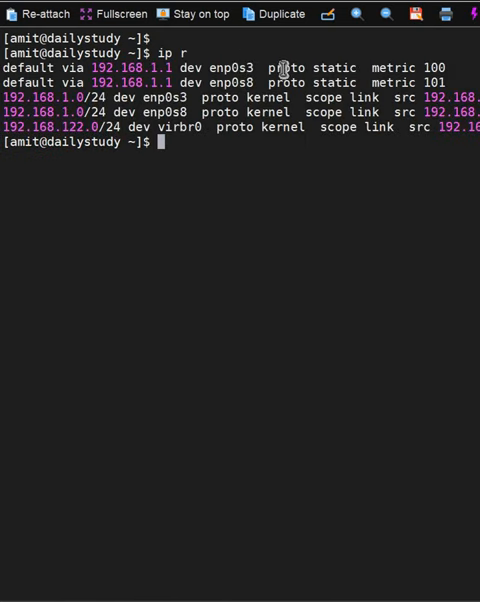
{"action": "mouse_move", "coordinate": [157, 210]}
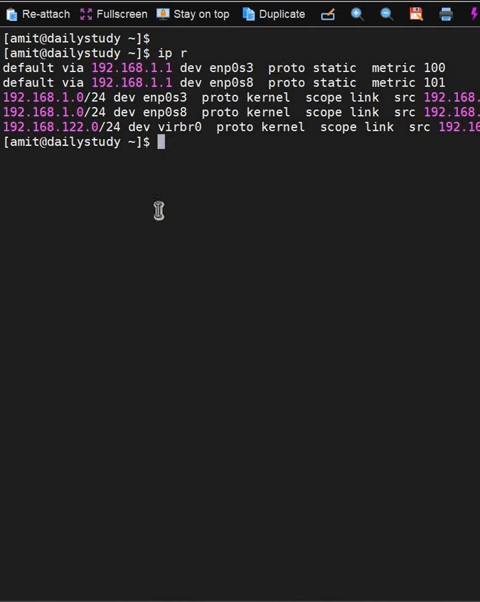
Ping google.com and stop it after 4 packets are received with 0% loss
{"action": "type", "text": "pi"}
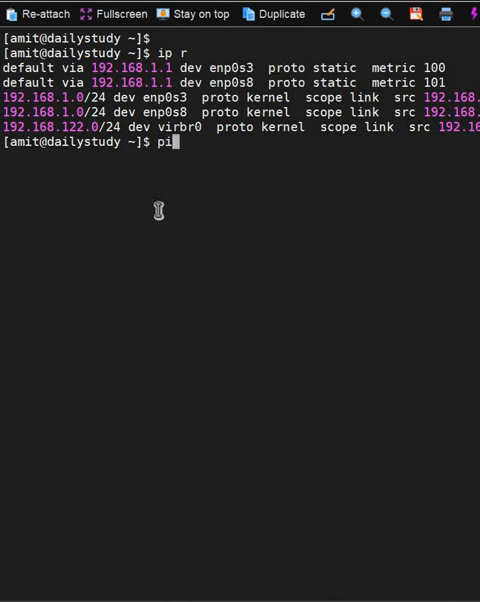
{"action": "type", "text": "ng google"}
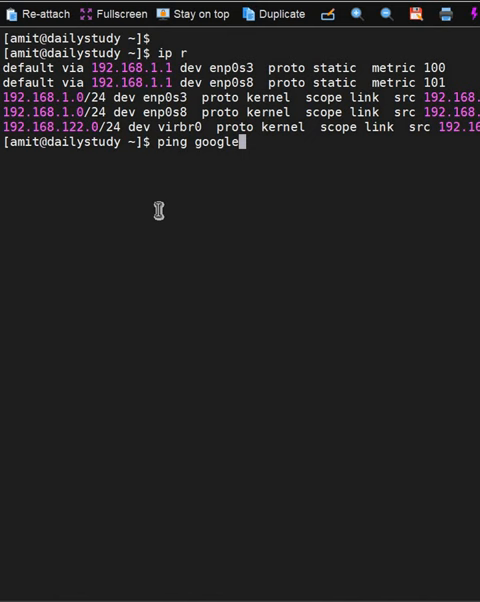
{"action": "key", "text": "Return"}
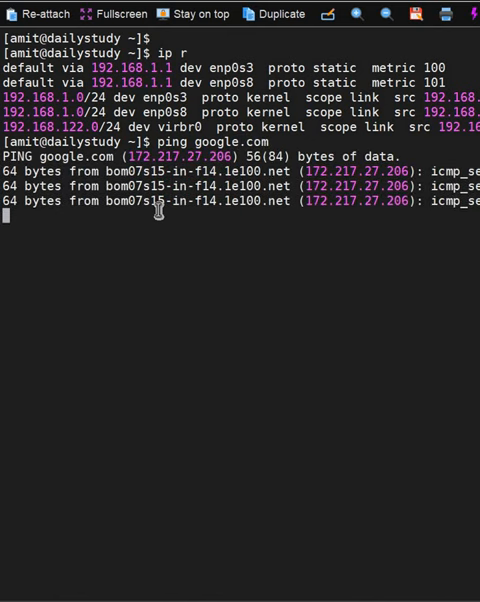
{"action": "key", "text": "ctrl+c"}
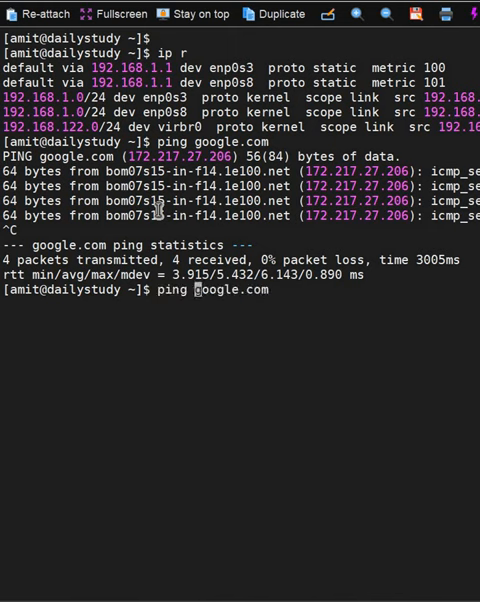
Ping google.com through interface enp0s3 with ping -I, correcting the usage error
{"action": "type", "text": "-I"}
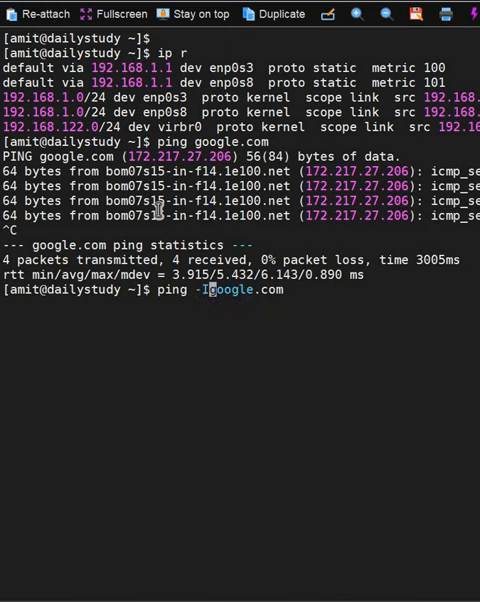
{"action": "type", "text": "enp"}
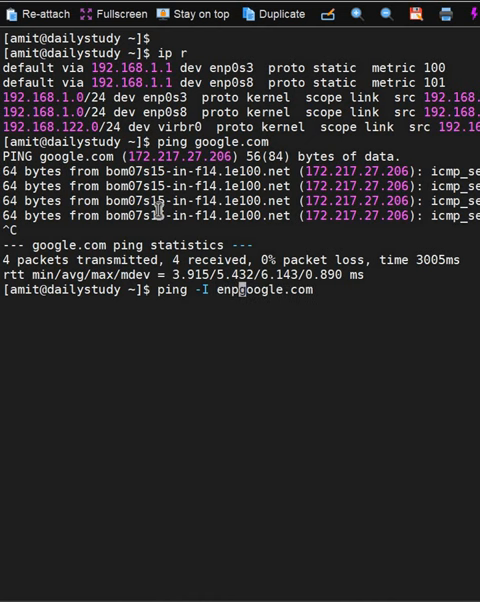
{"action": "key", "text": "Return"}
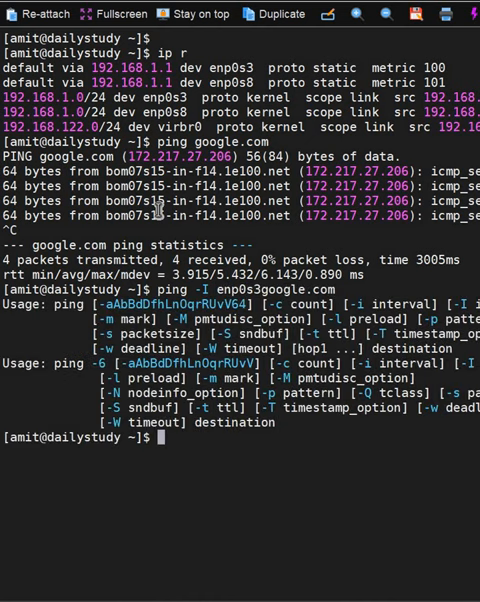
{"action": "type", "text": "ping -I enp0s3google.com"}
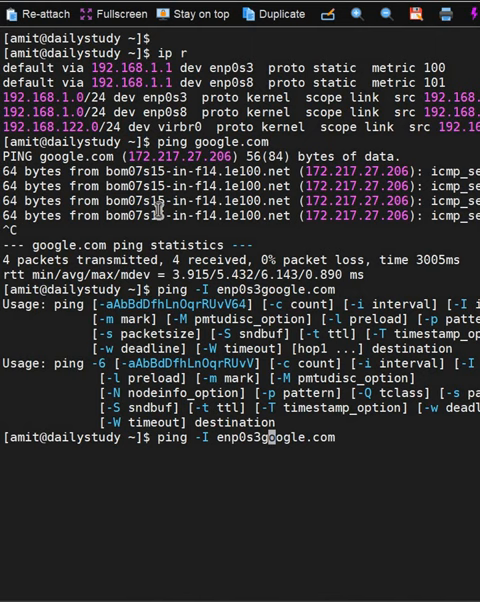
{"action": "key", "text": "Return"}
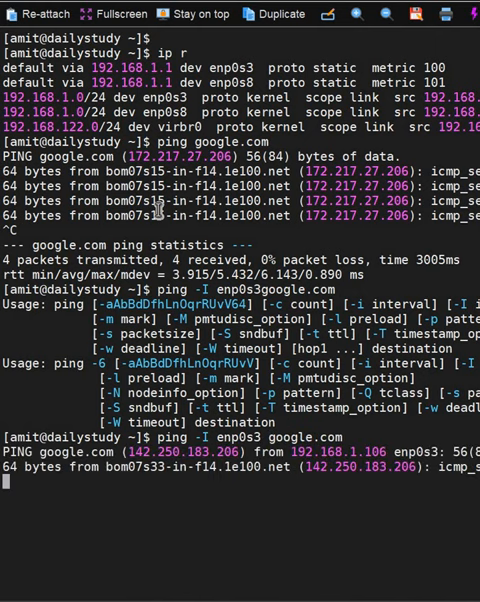